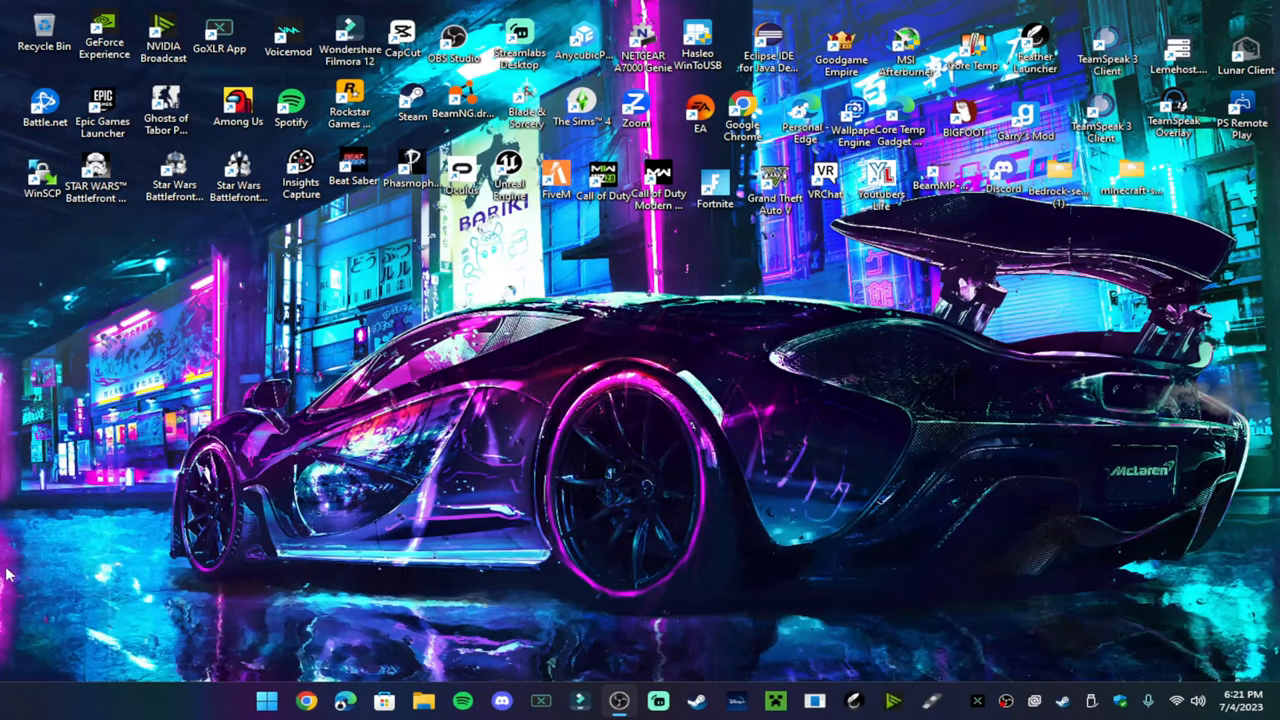
{"action": "mouse_move", "coordinate": [28, 544]}
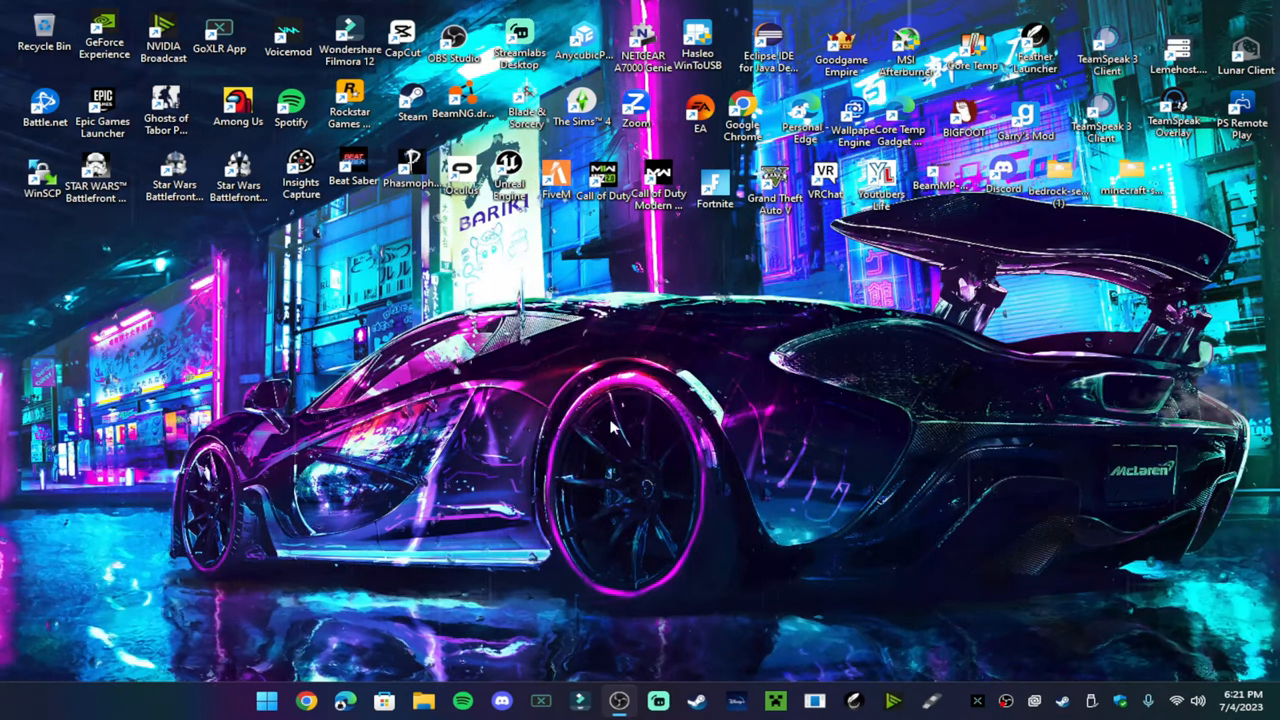
{"action": "mouse_move", "coordinate": [842, 374]}
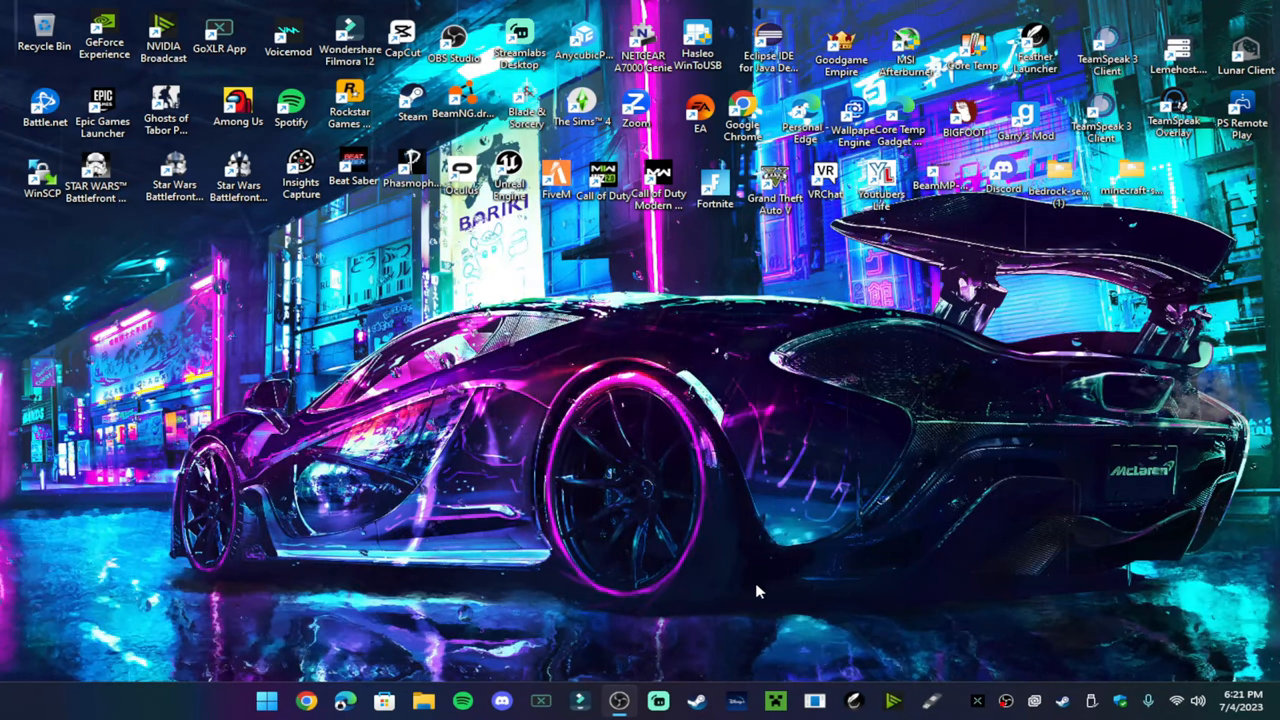
{"action": "mouse_move", "coordinate": [796, 624]}
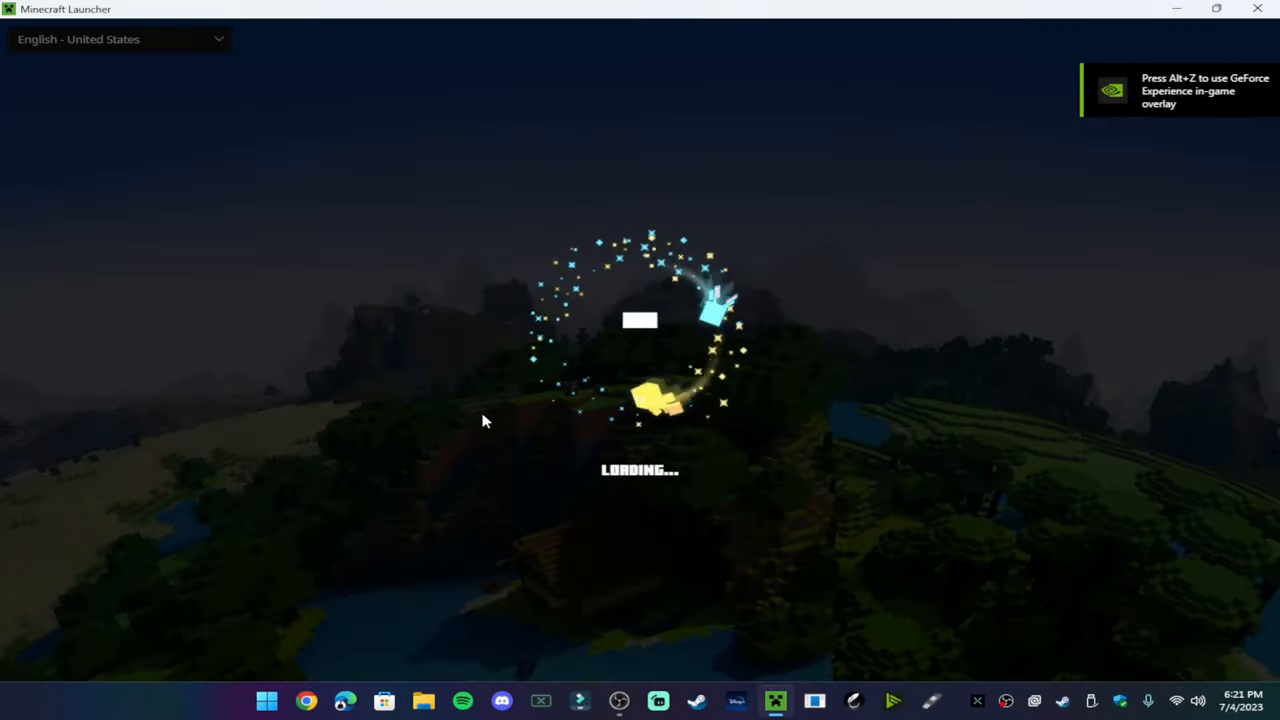
{"action": "mouse_move", "coordinate": [756, 368]}
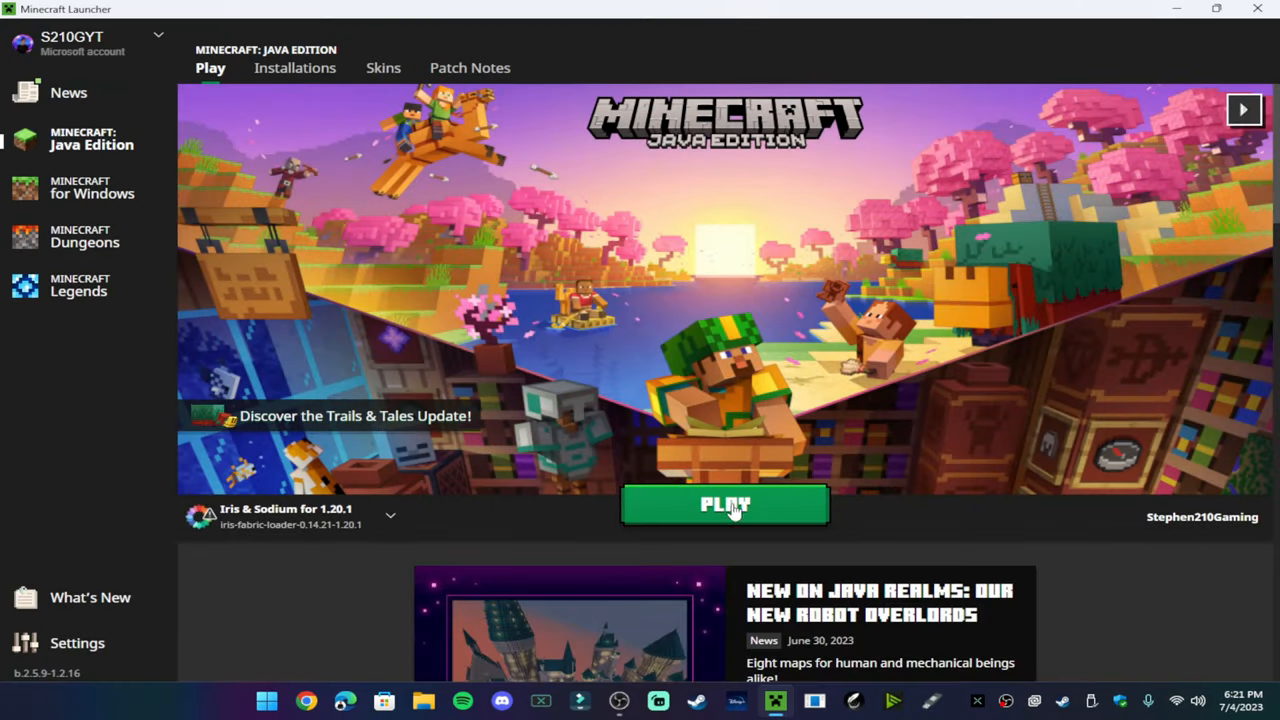
Launch Java Edition 1.20.1 using the Iris & Sodium profile.
{"action": "left_click", "coordinate": [390, 516]}
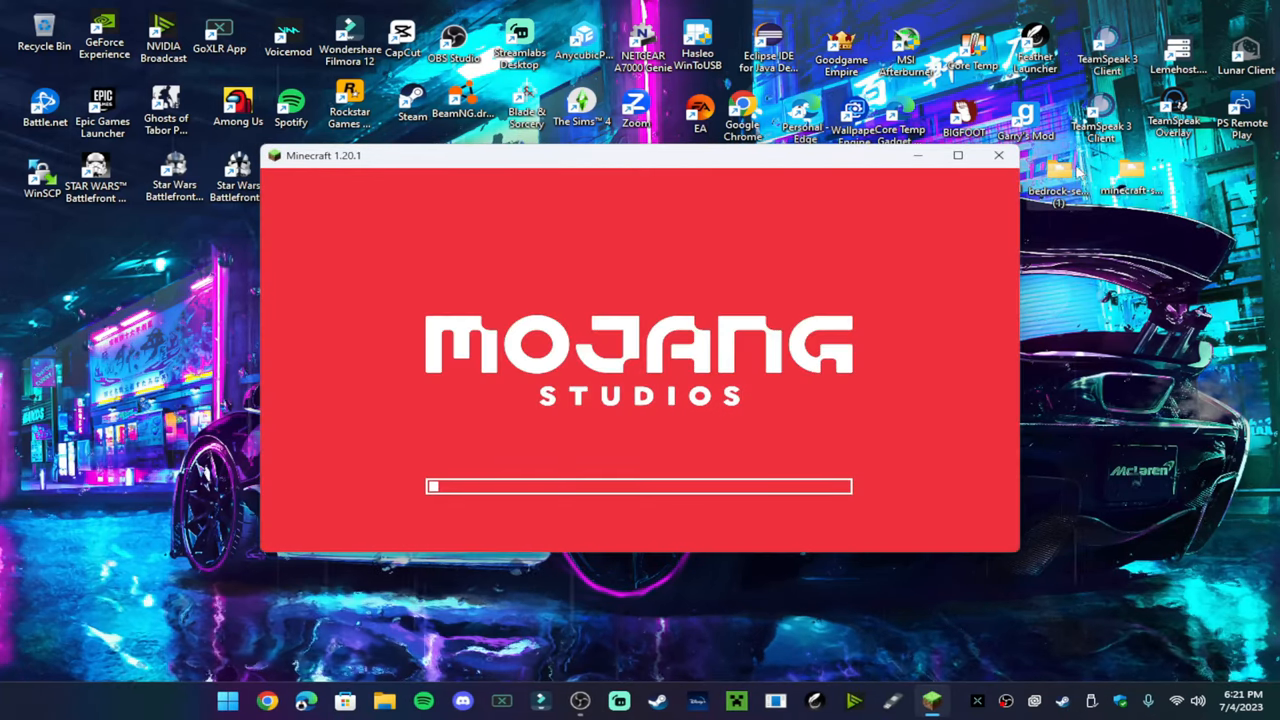
Go to the Play Multiplayer server list showing the Stephen server.
{"action": "left_click", "coordinate": [956, 156]}
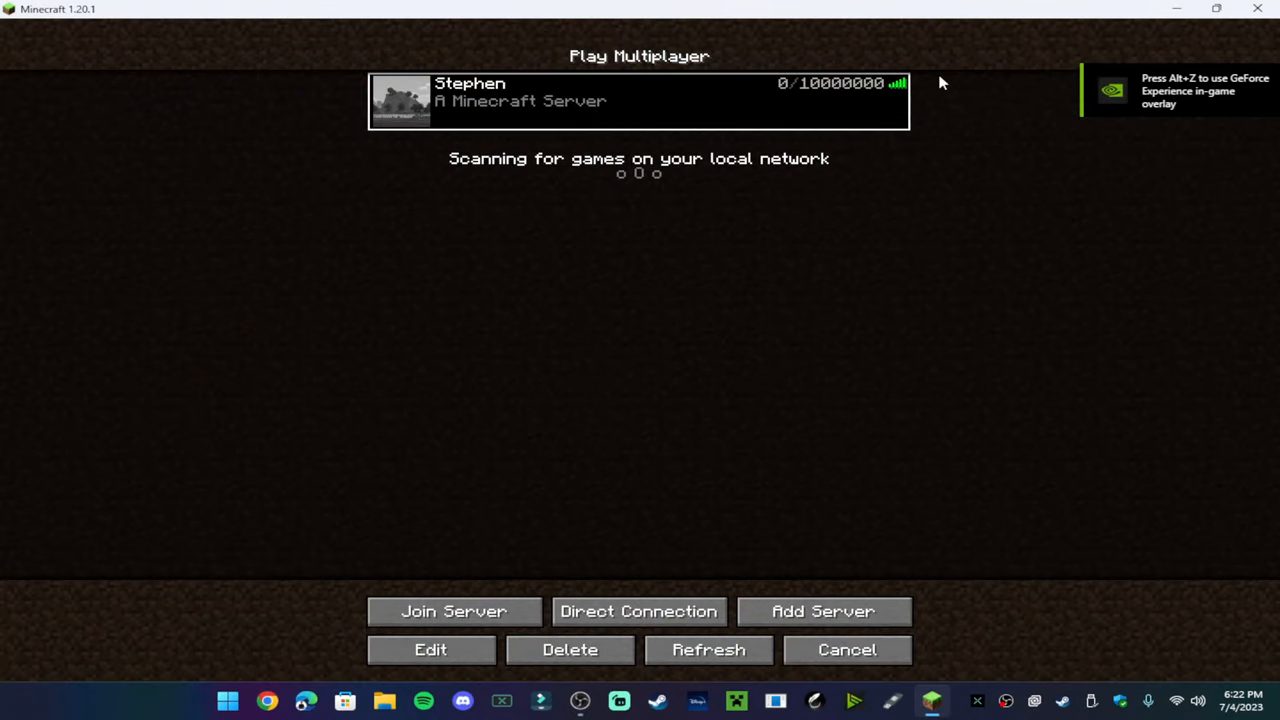
Join the saved Stephen multiplayer server.
{"action": "left_click", "coordinate": [452, 612]}
{"action": "type", "text": "//"}
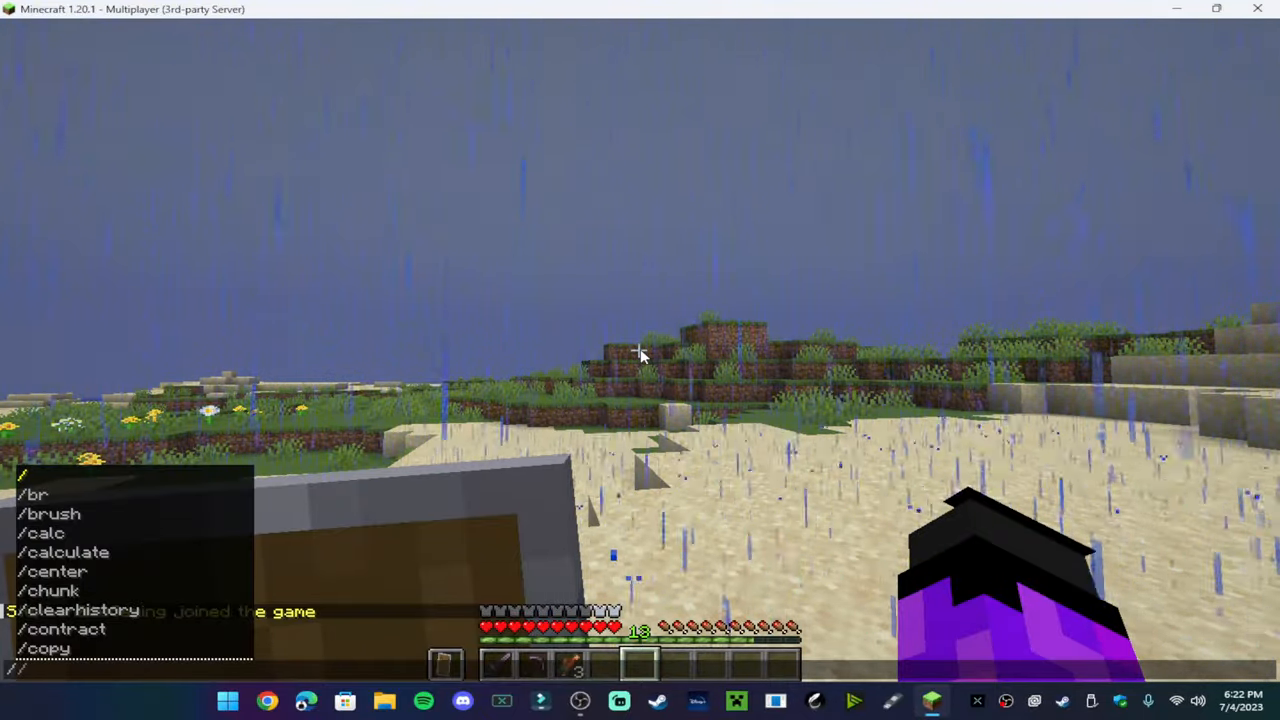
Run /weather clear in chat to stop the rain, then show the game menu.
{"action": "type", "text": "weather"}
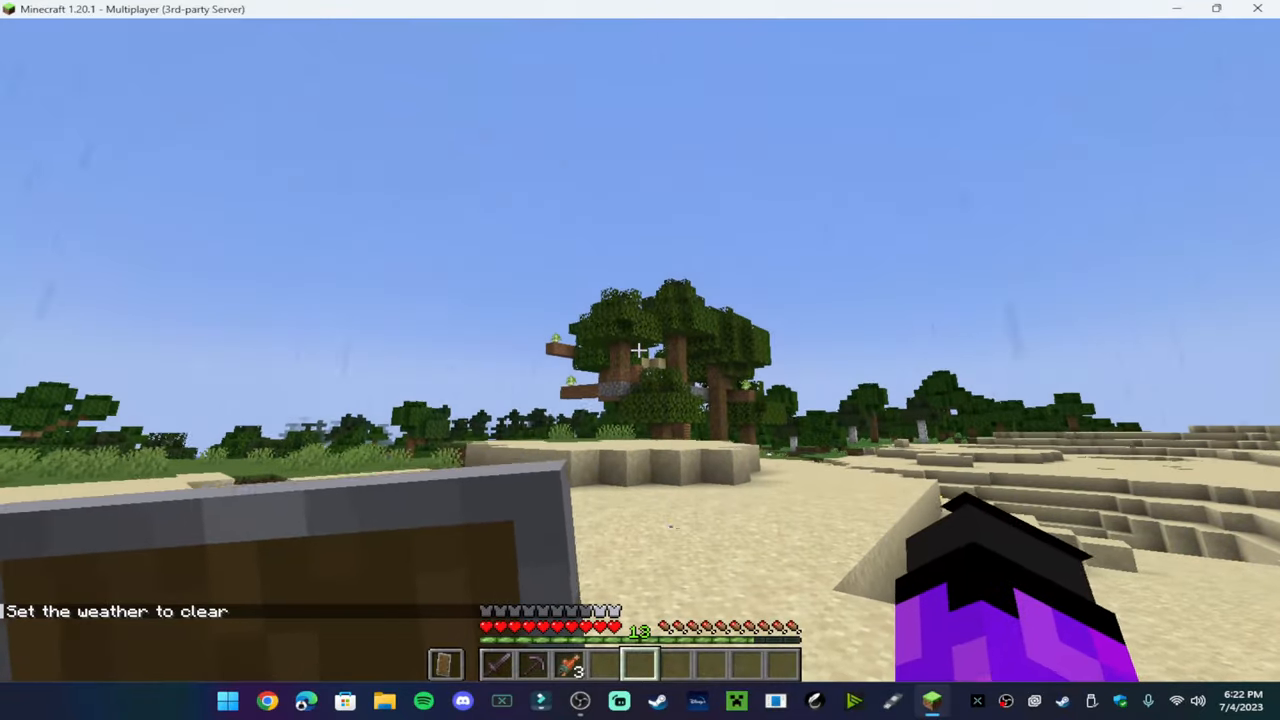
{"action": "key", "text": "Escape"}
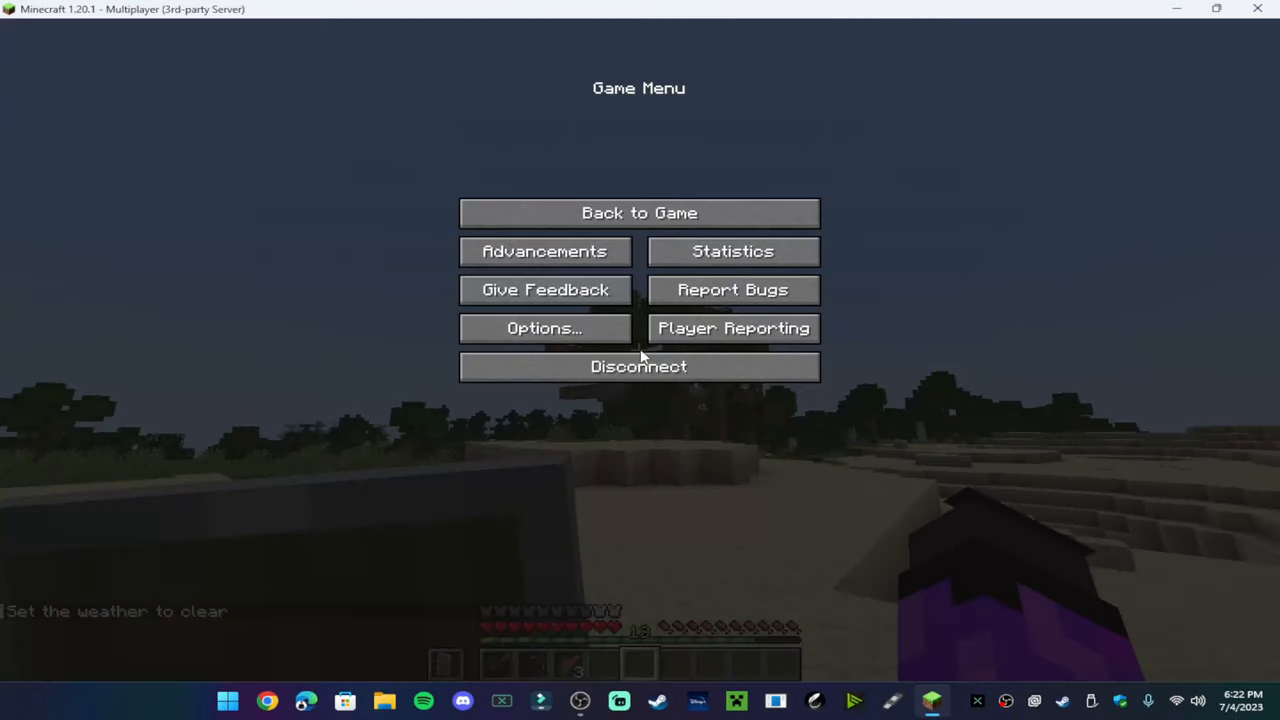